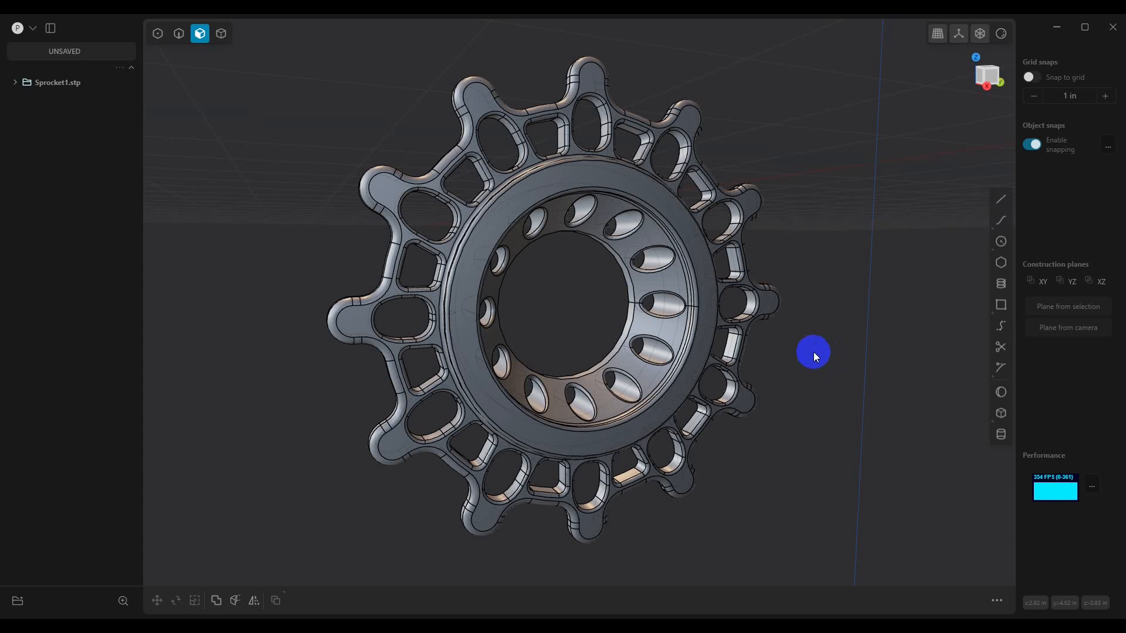
pyautogui.moveTo(790, 390)
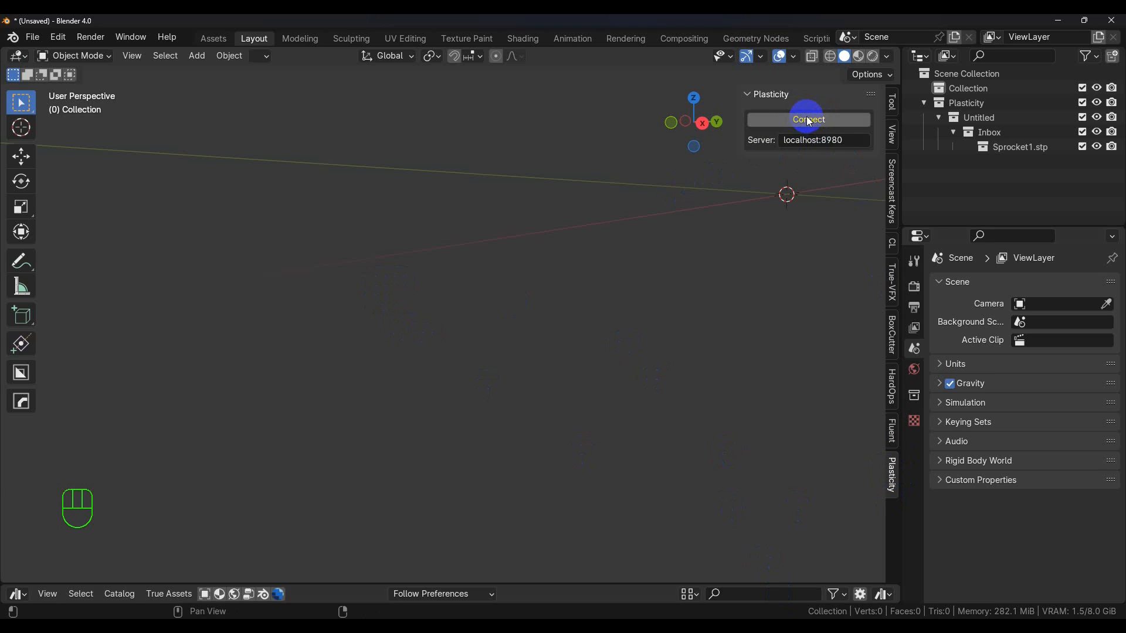
# Connect the Plasticity sidebar panel to the local server at localhost:8980.
pyautogui.click(807, 120)
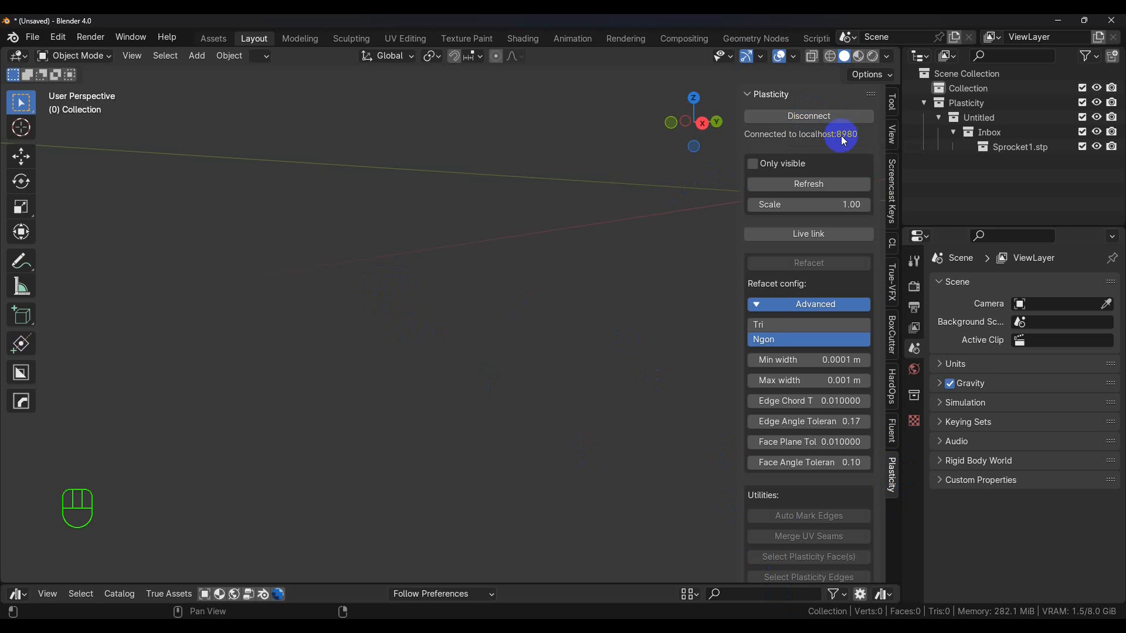
pyautogui.moveTo(529, 292)
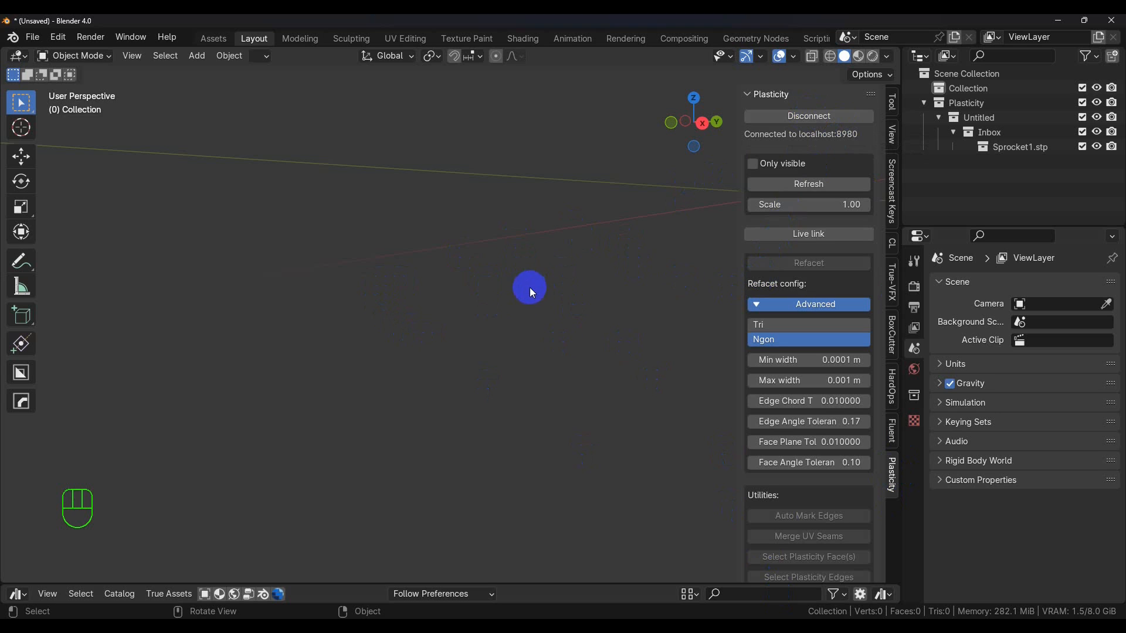
pyautogui.moveTo(528, 227)
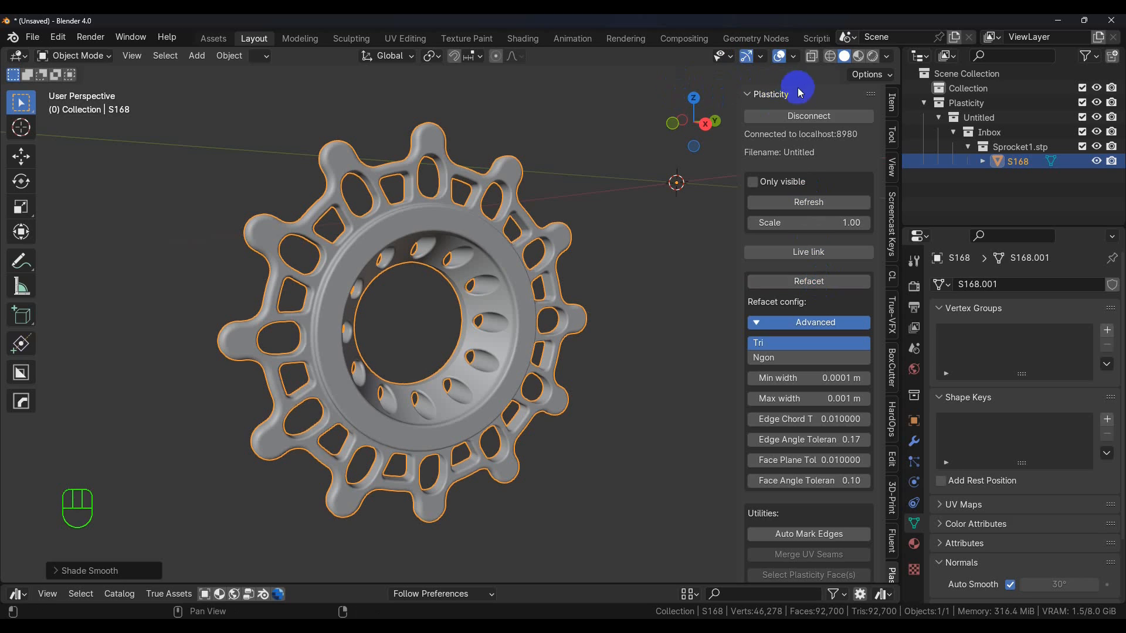
# Switch the Plasticity refacet setting from triangles to Ngon faces.
pyautogui.click(794, 56)
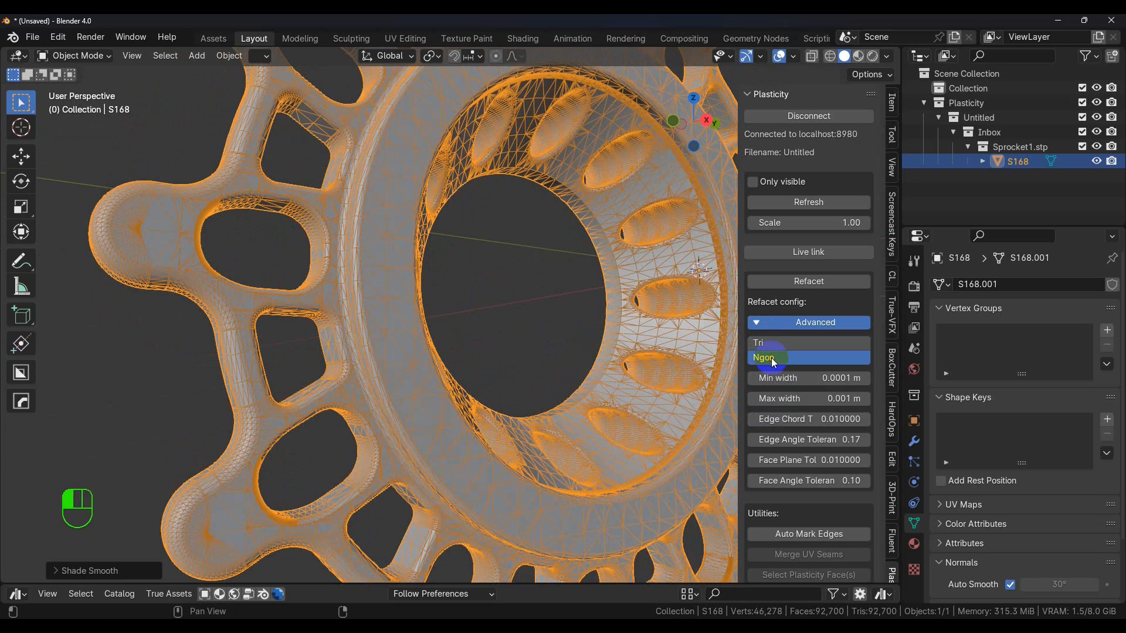
pyautogui.moveTo(808, 281)
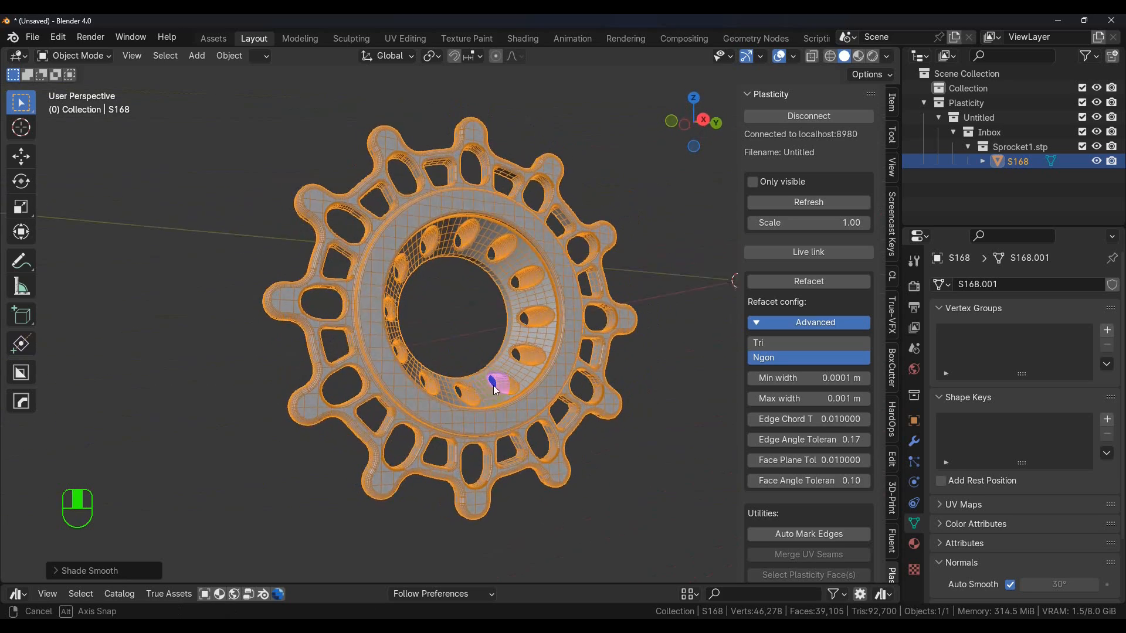
pyautogui.scroll(3)
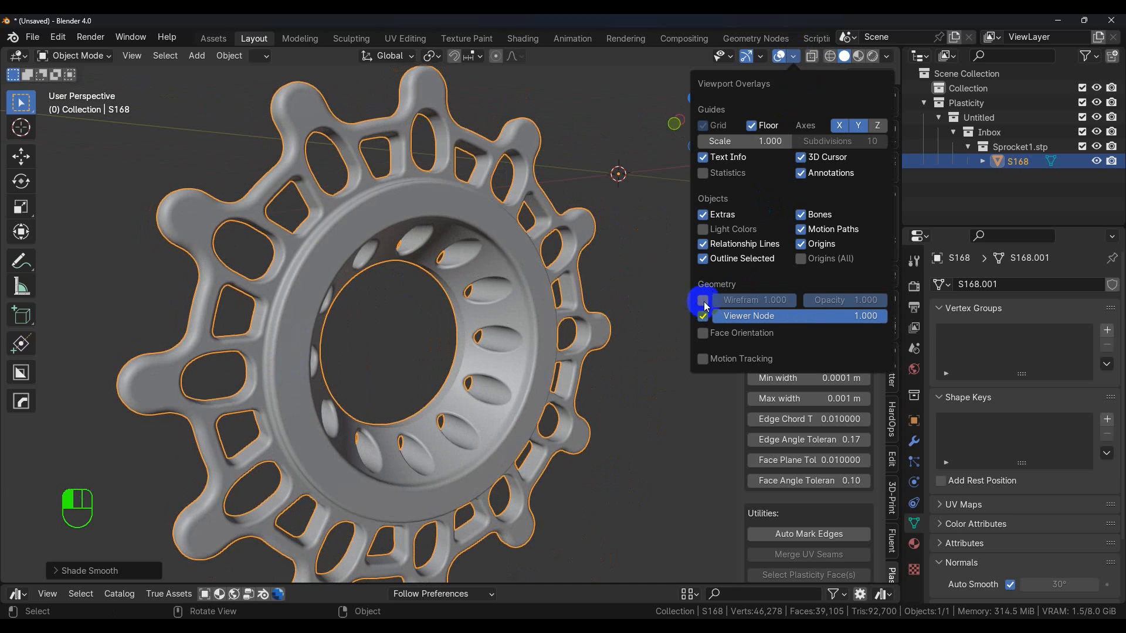
pyautogui.click(703, 300)
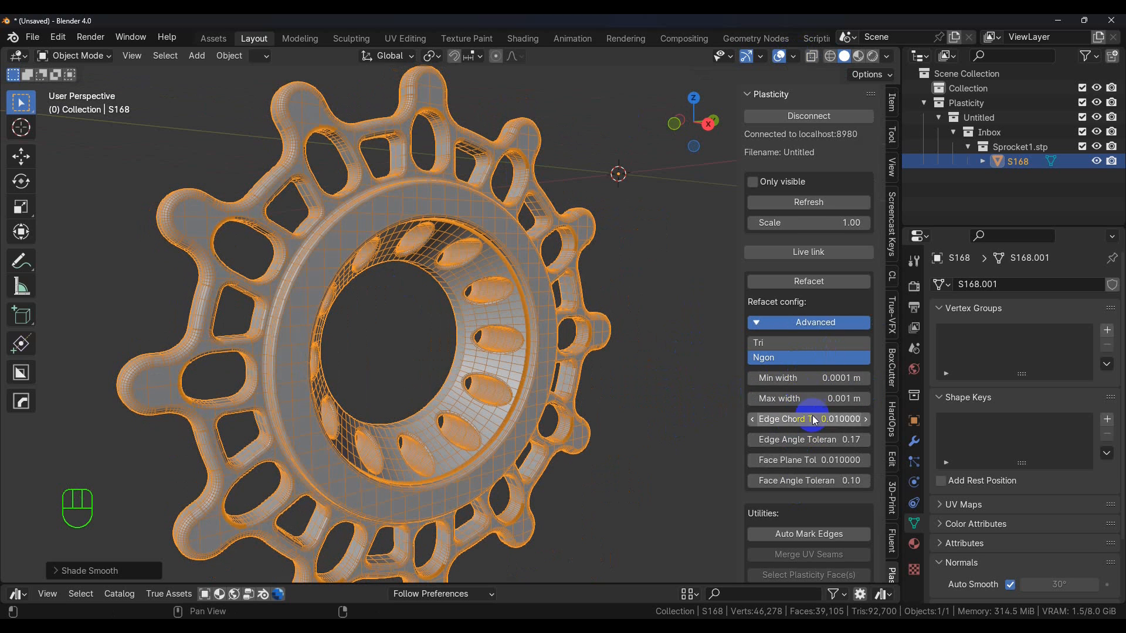
pyautogui.moveTo(658, 475)
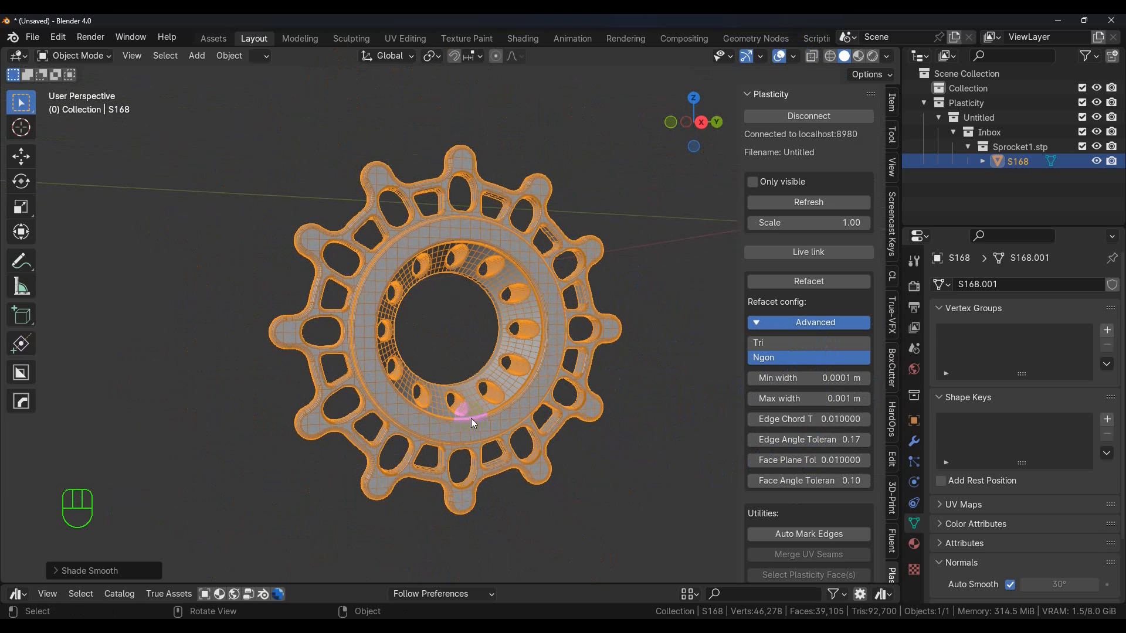
pyautogui.click(633, 476)
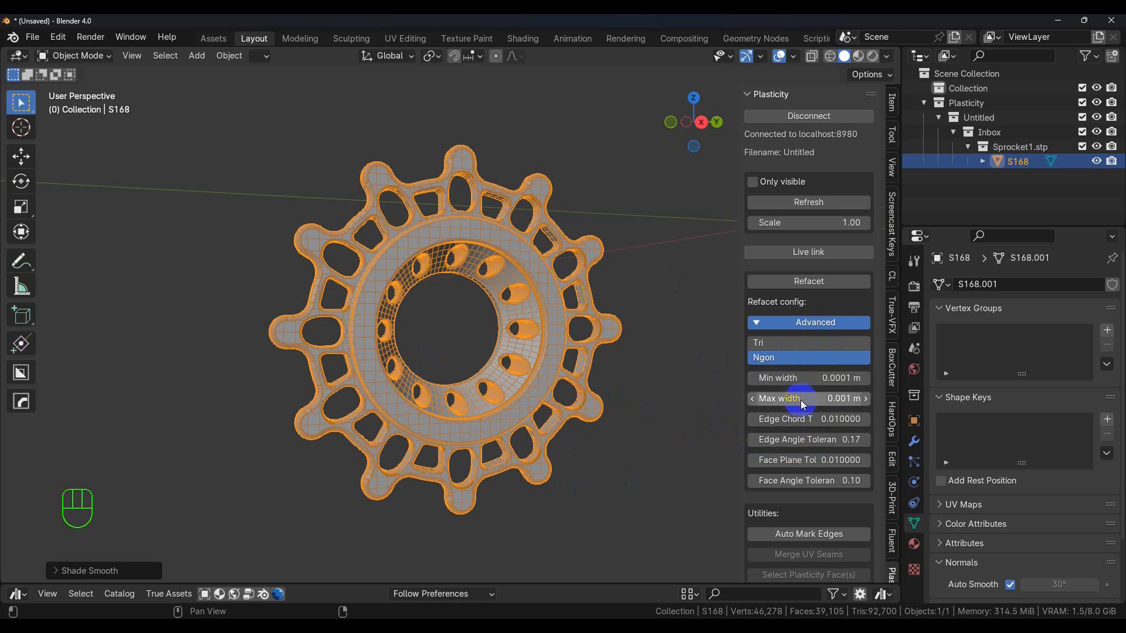
pyautogui.click(679, 445)
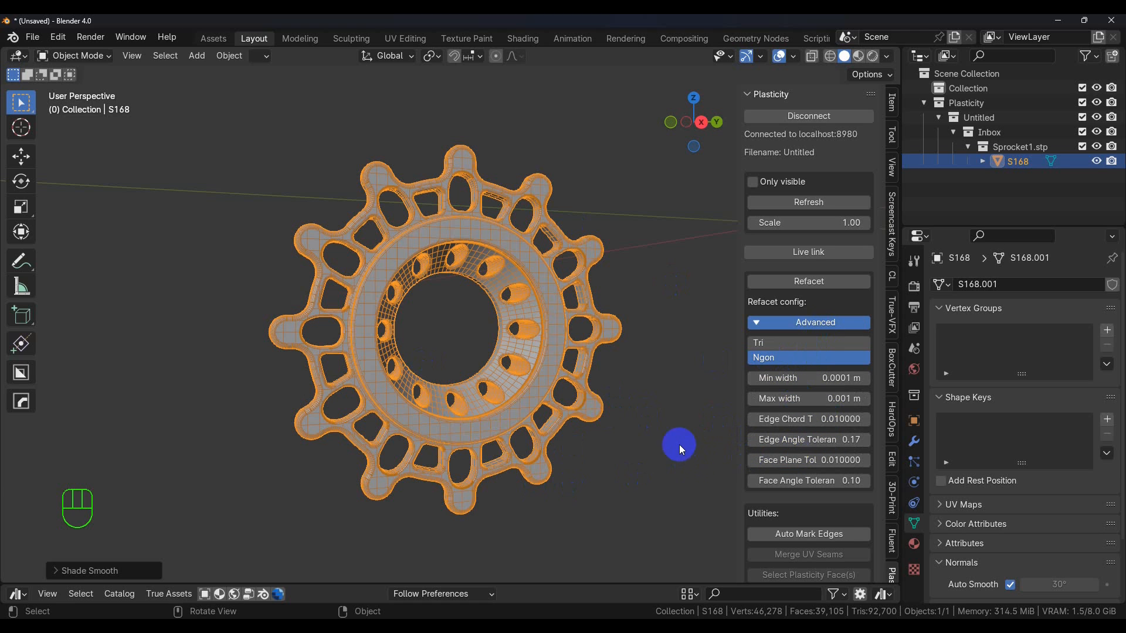